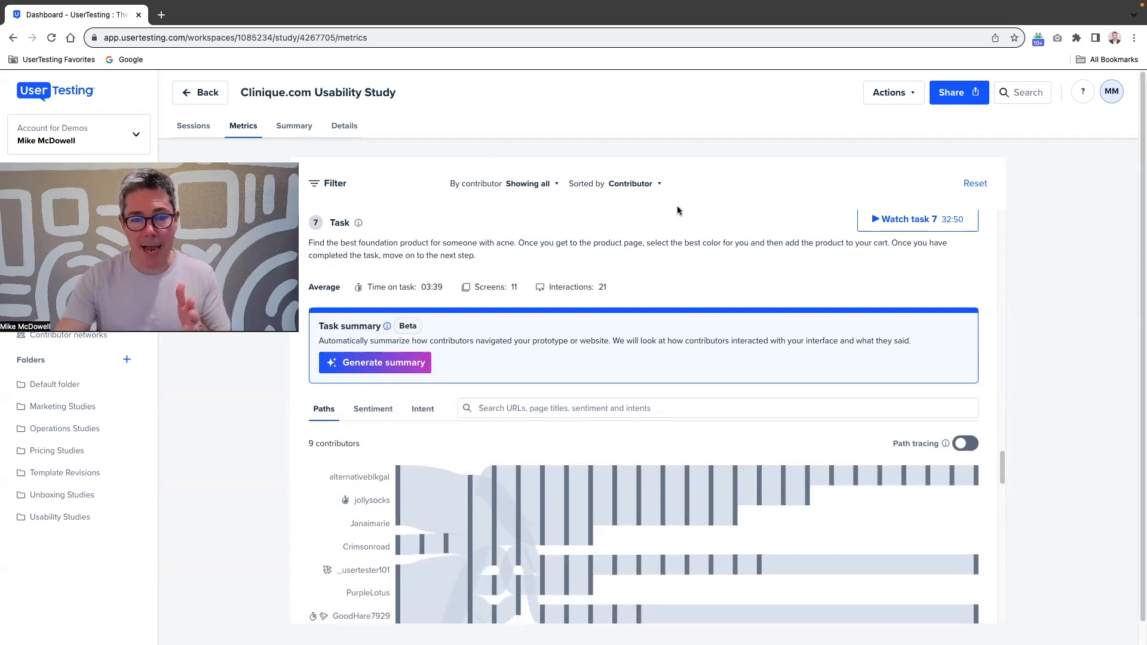
mouse_move(806, 390)
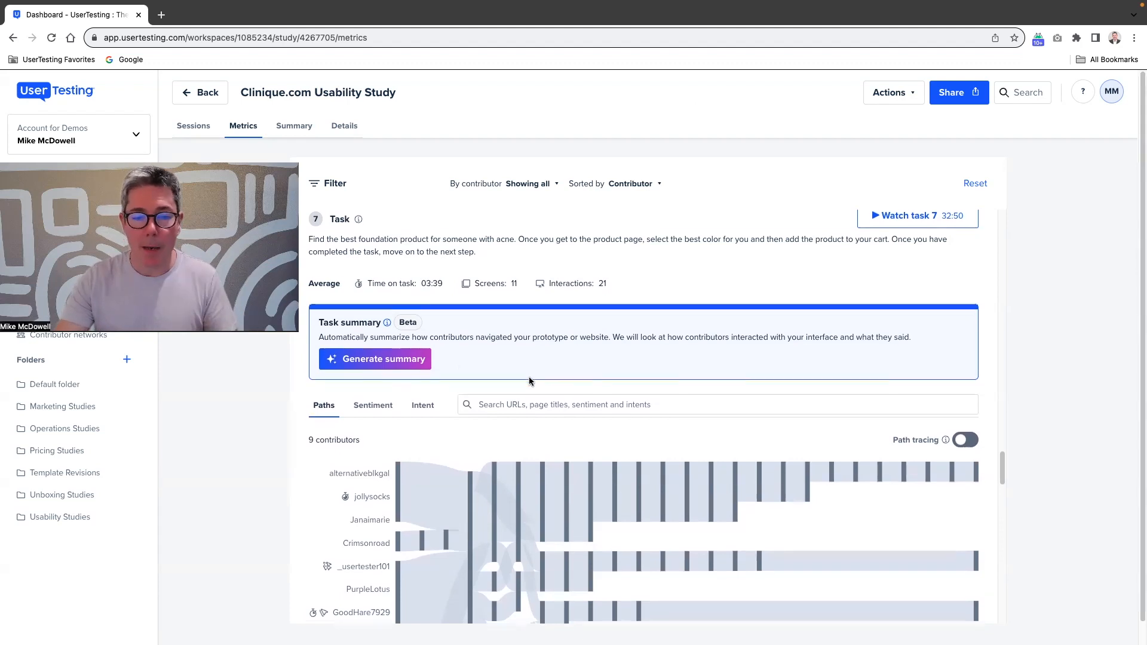
- Scroll the Metrics page down until task 7's nine-contributor Paths chart is fully visible
scroll(down, 3)
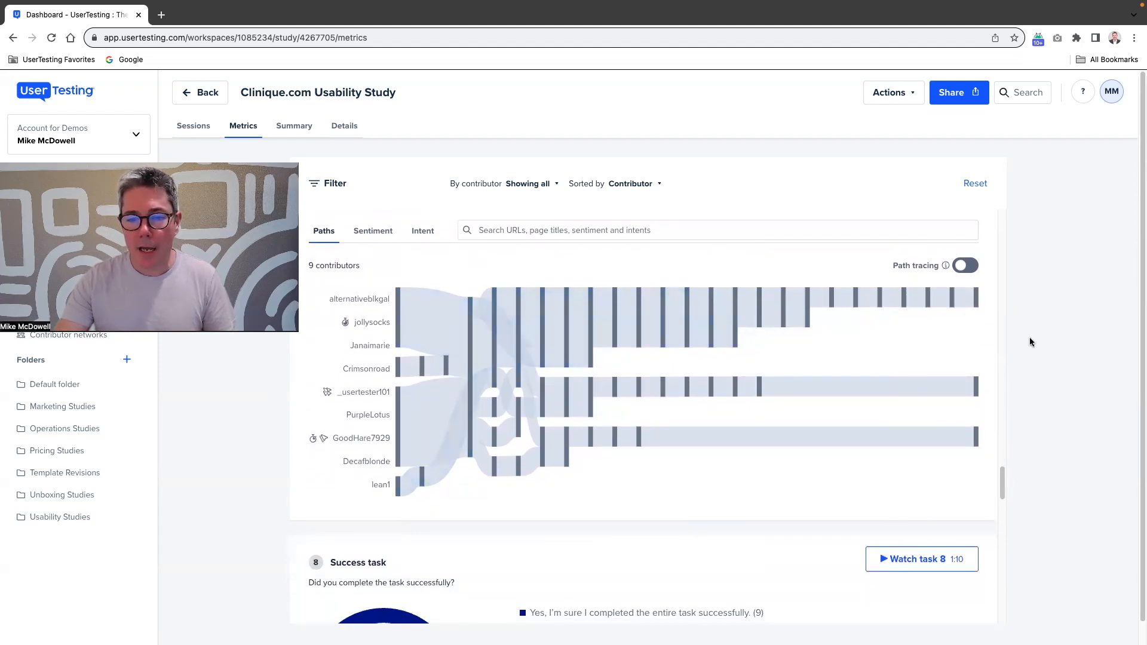
mouse_move(371, 322)
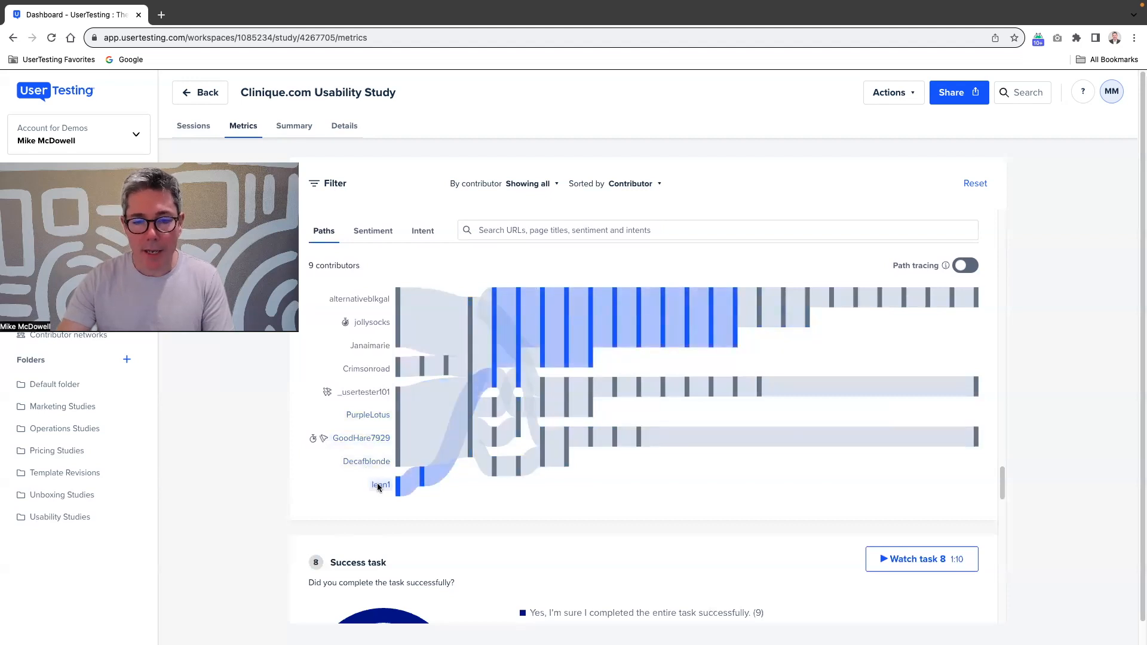
mouse_move(688, 534)
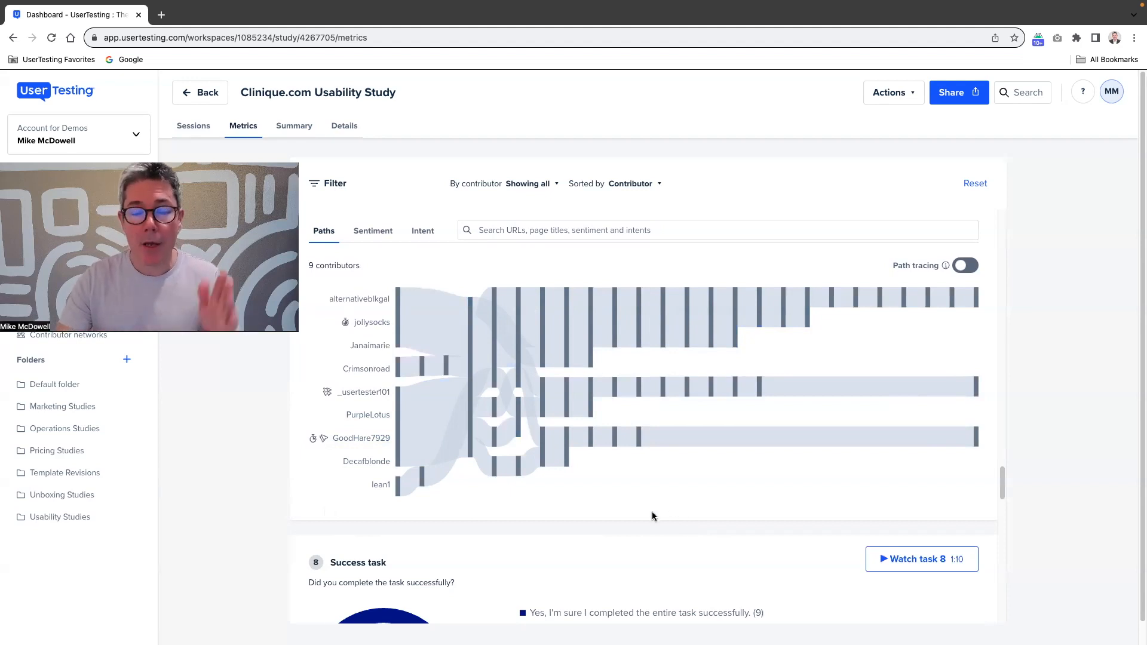
mouse_move(475, 508)
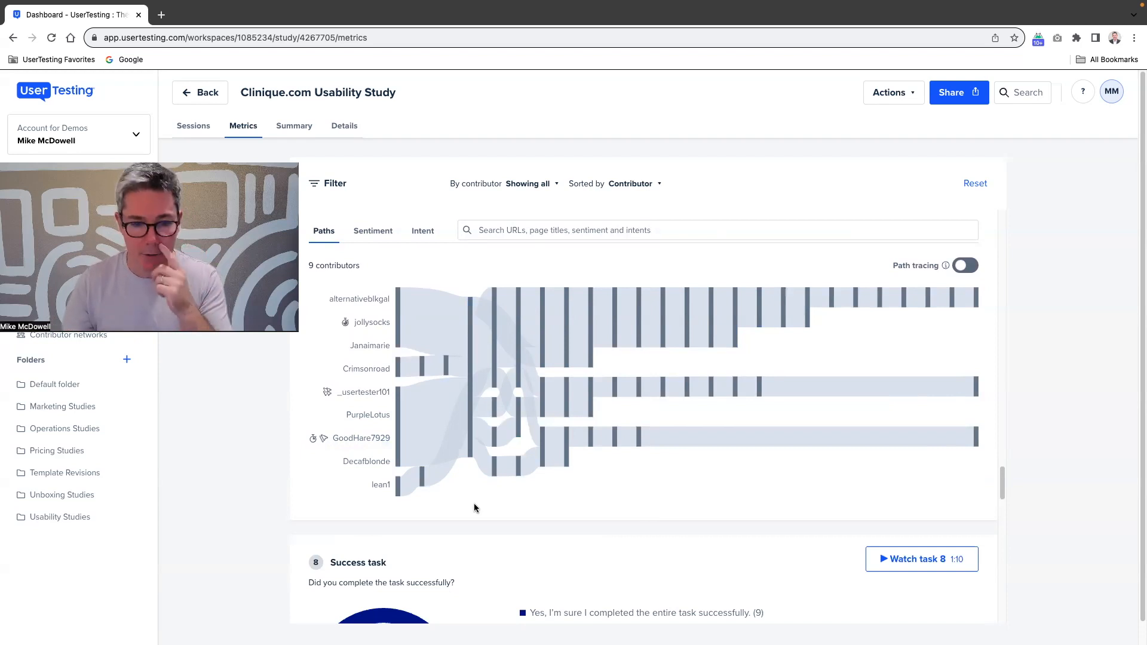
mouse_move(473, 410)
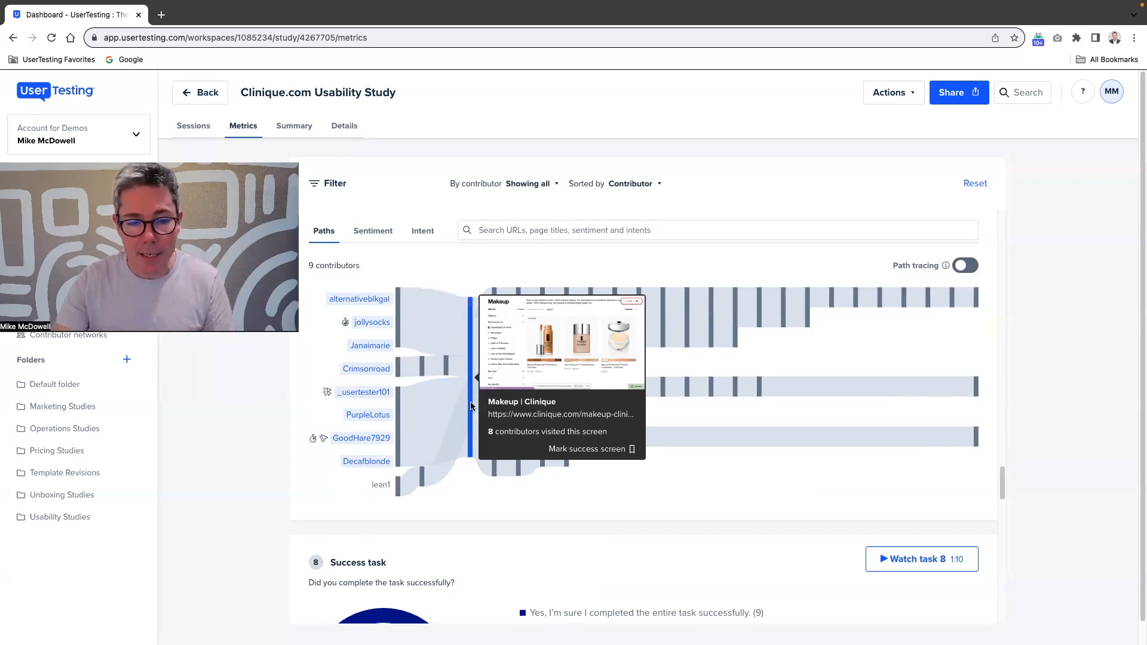
mouse_move(360, 298)
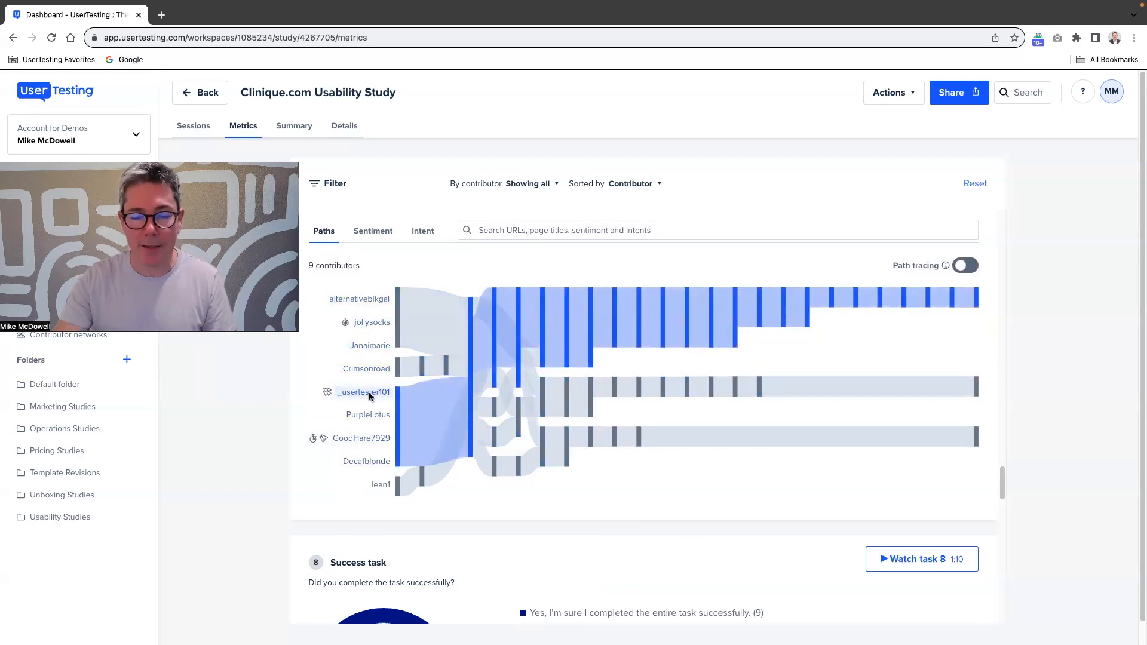
- Open _usertester101's journey panel listing each visited screen with interaction counts and times
click(364, 392)
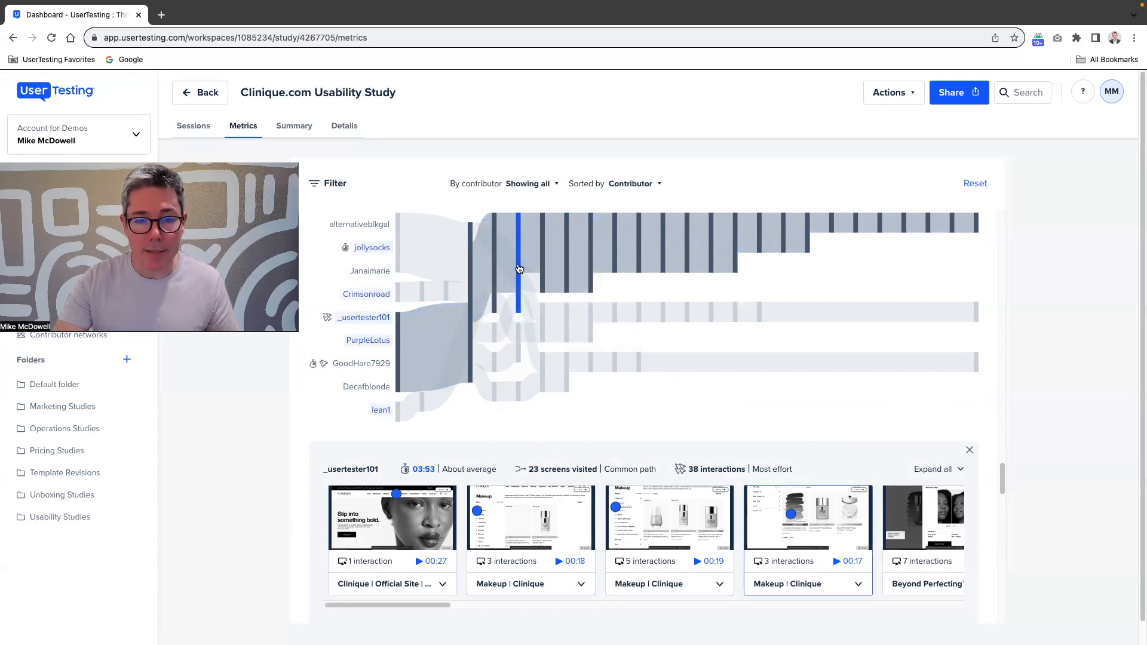
mouse_move(519, 268)
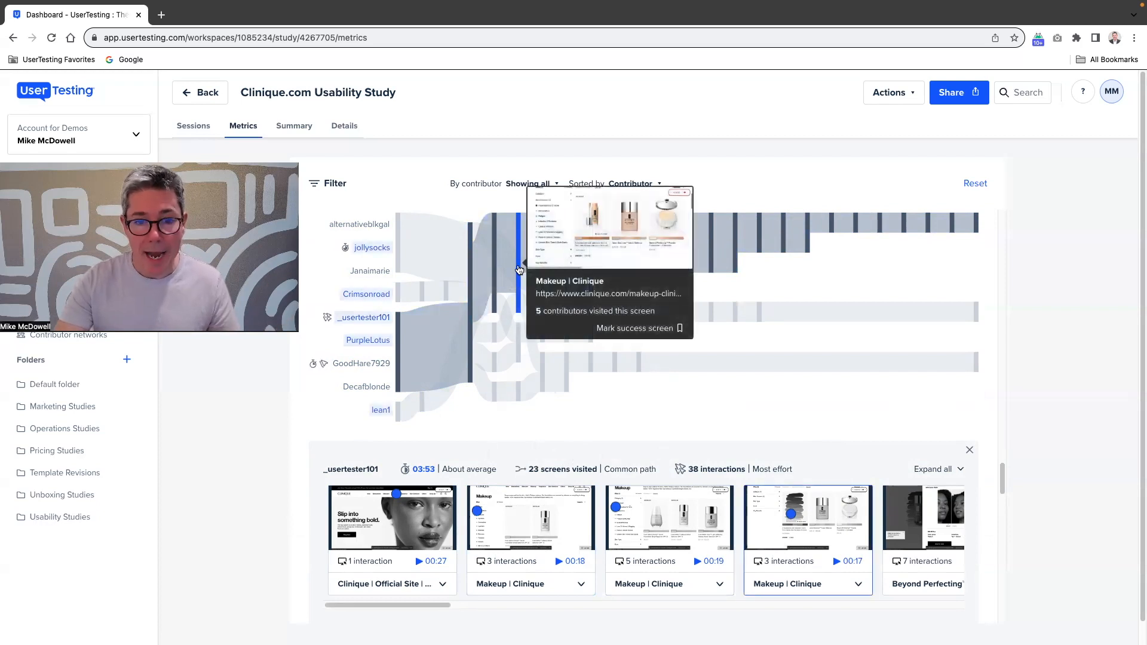
mouse_move(519, 289)
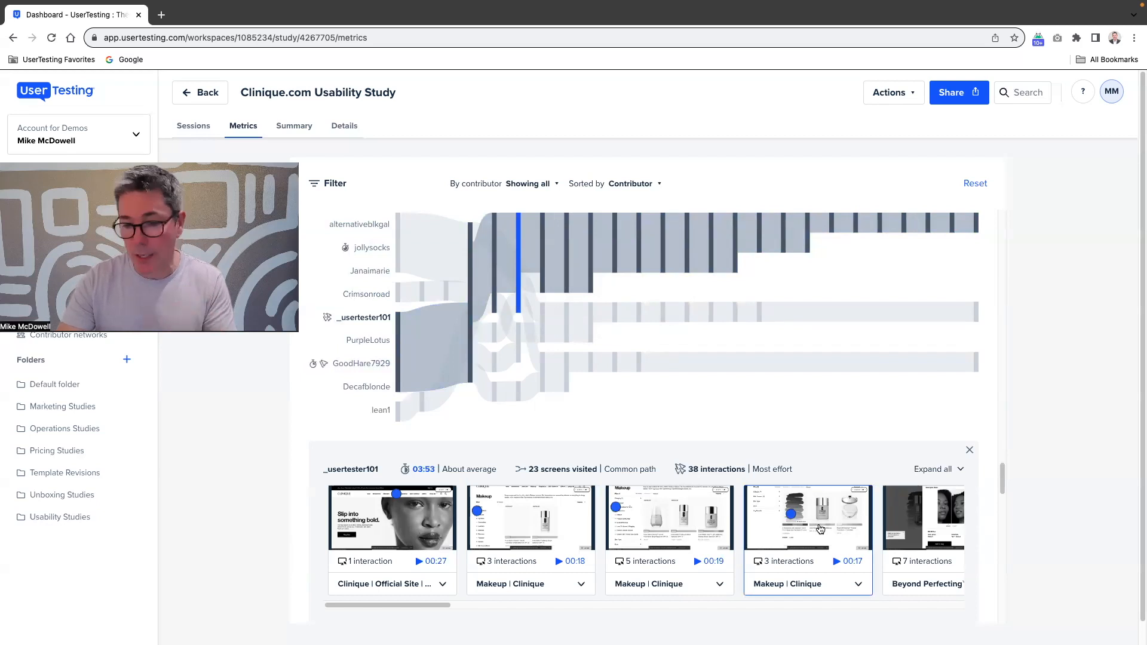
mouse_move(790, 428)
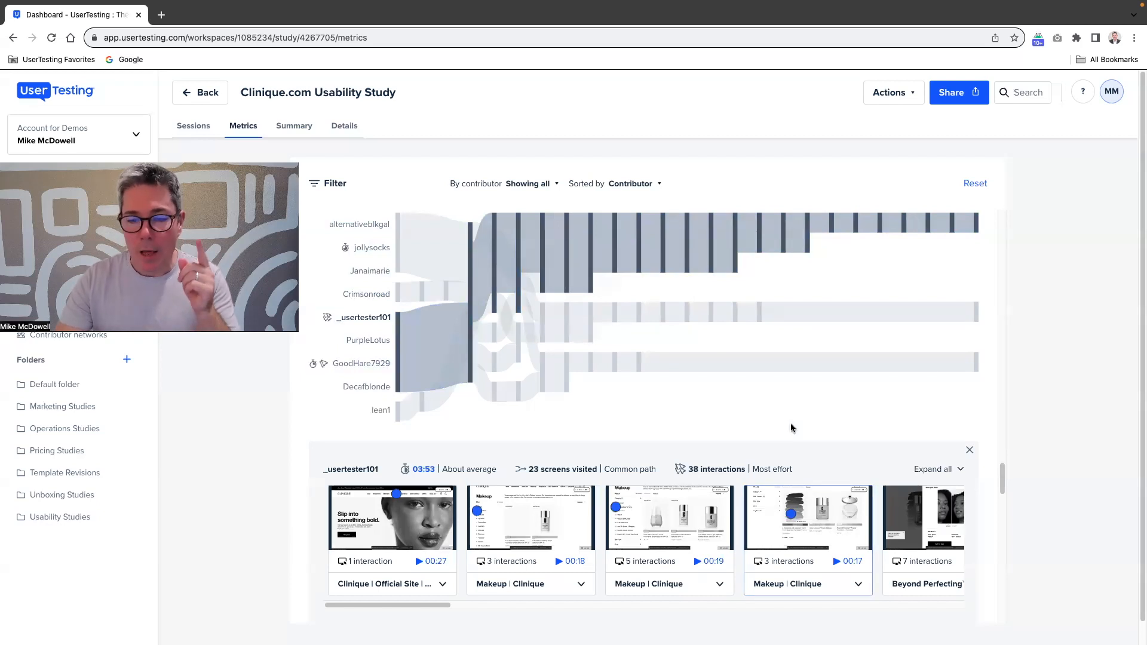
mouse_move(724, 417)
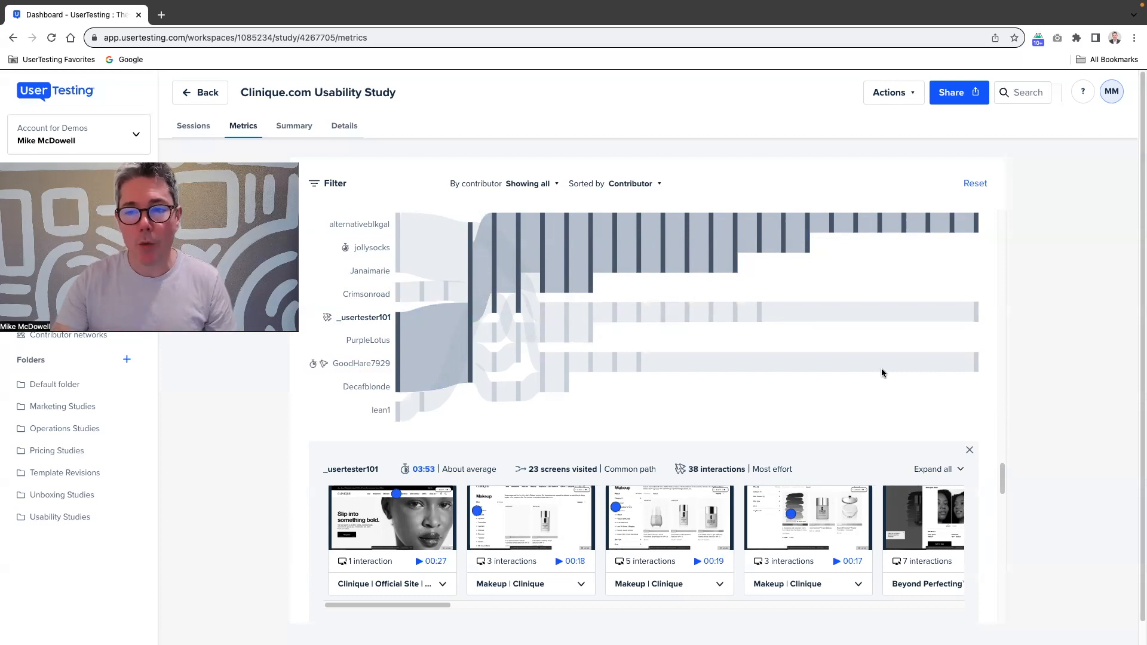
mouse_move(878, 222)
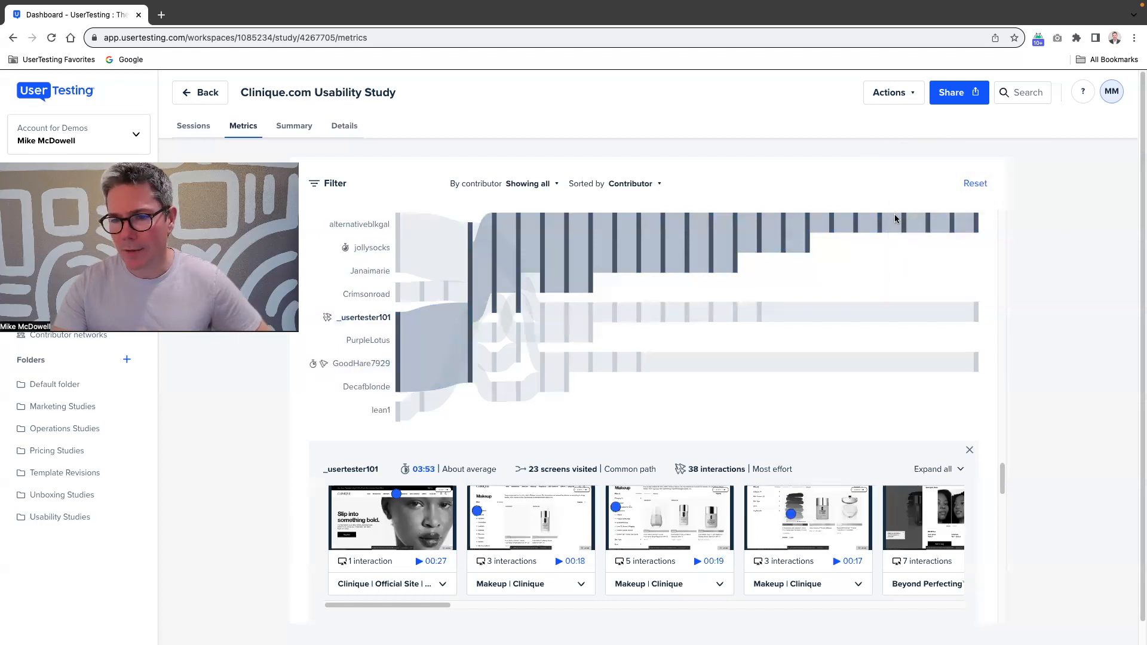
mouse_move(929, 227)
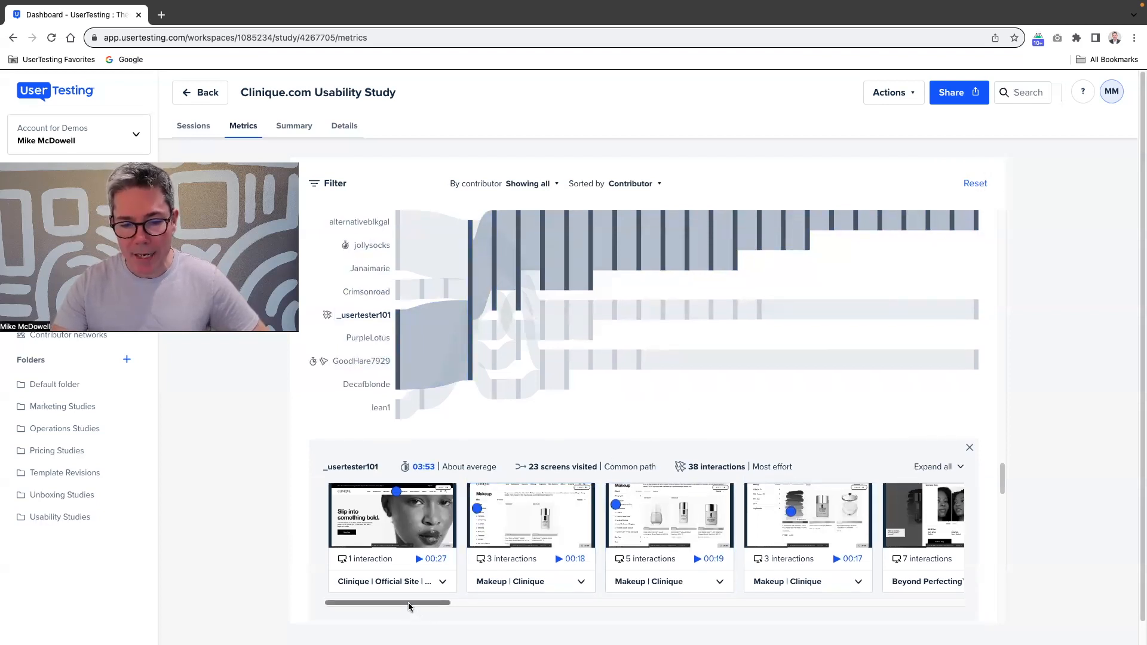
- Reveal the later Beyond Perfecting Foundation screens with shade clicks such as WN 44 Tea
drag(407, 602, 603, 602)
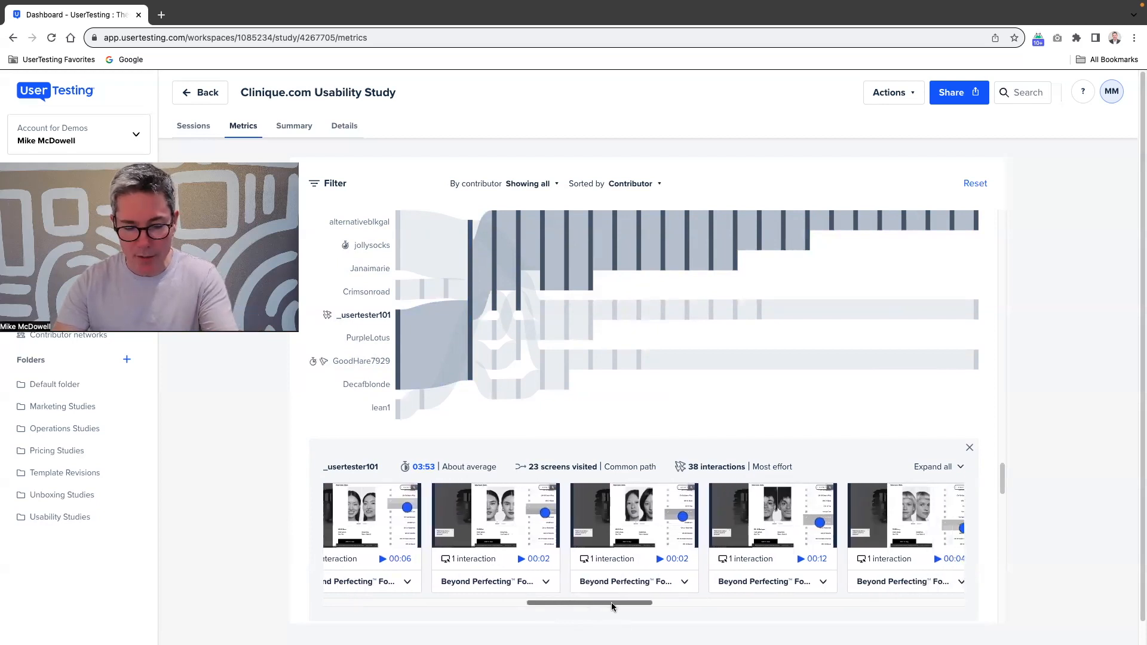
drag(589, 603, 674, 603)
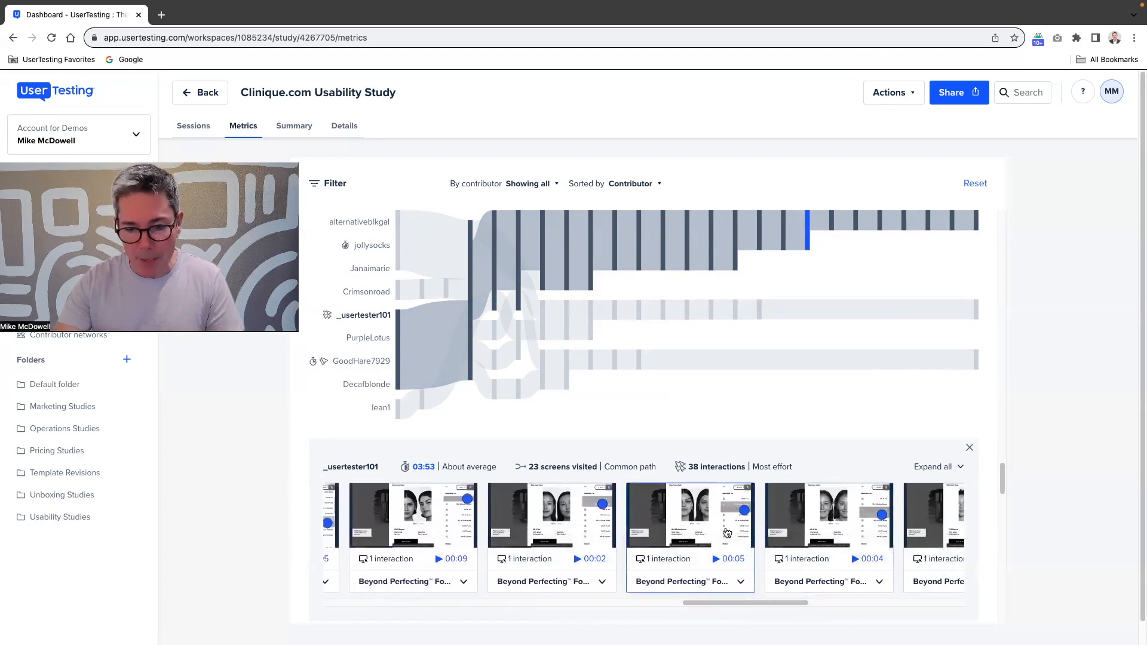
click(932, 467)
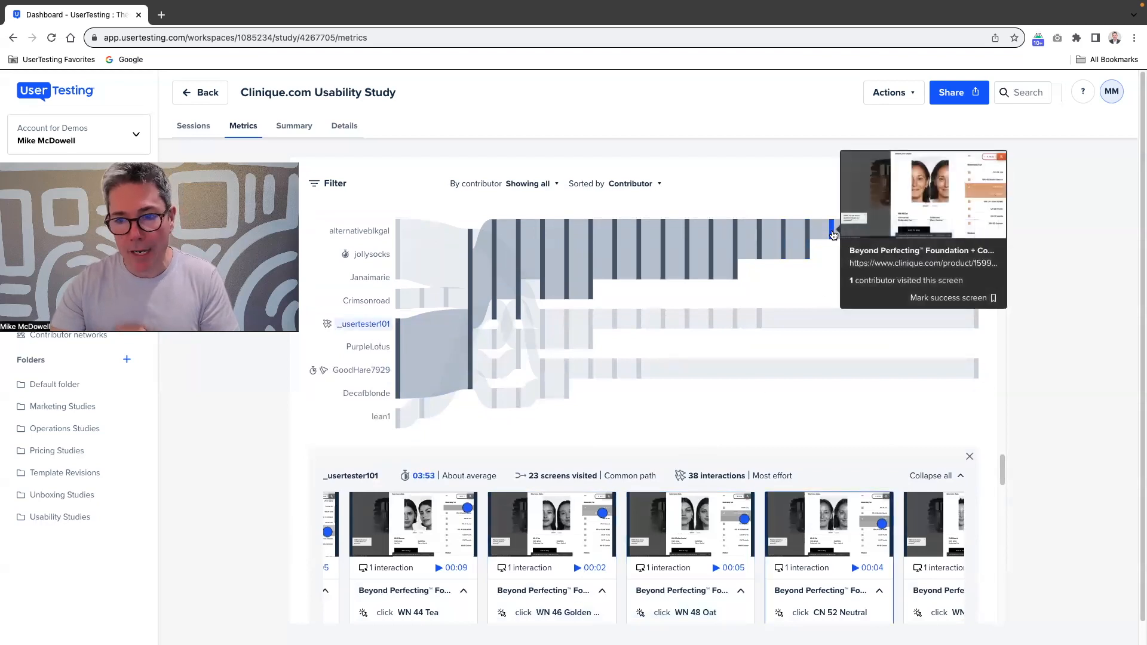
mouse_move(648, 413)
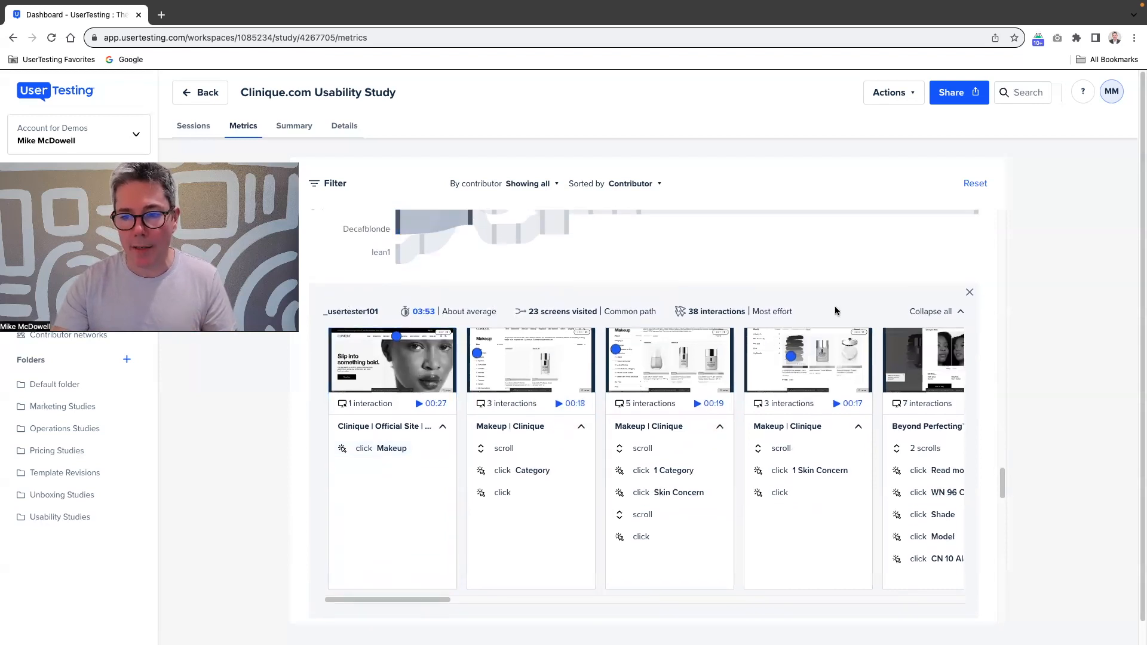
mouse_move(934, 313)
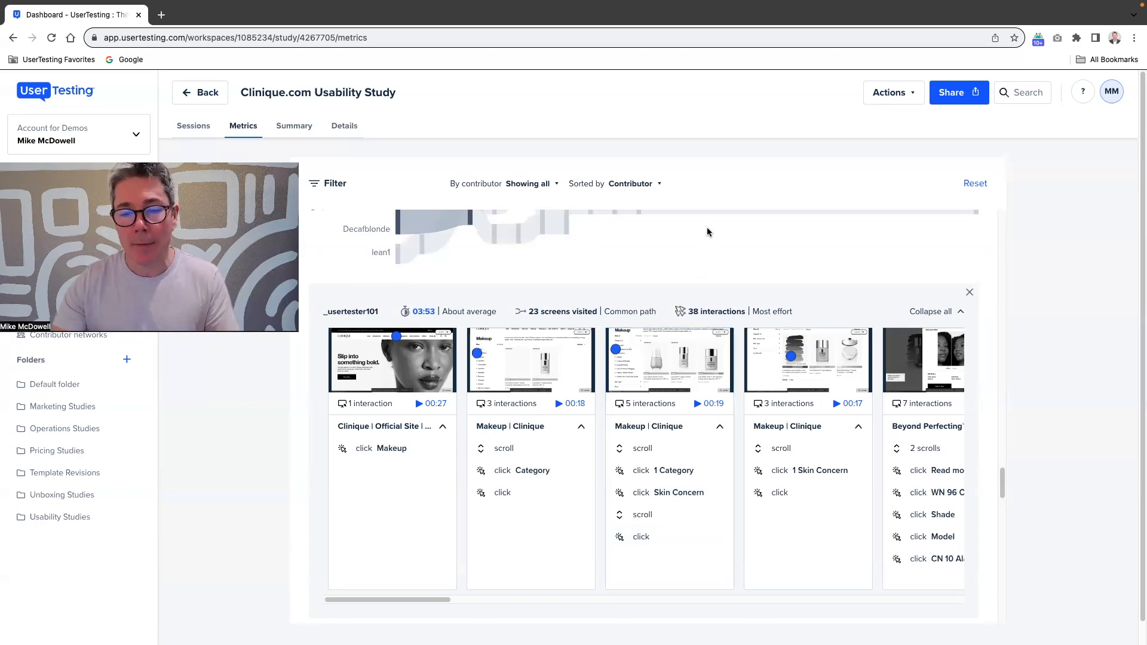
mouse_move(285, 585)
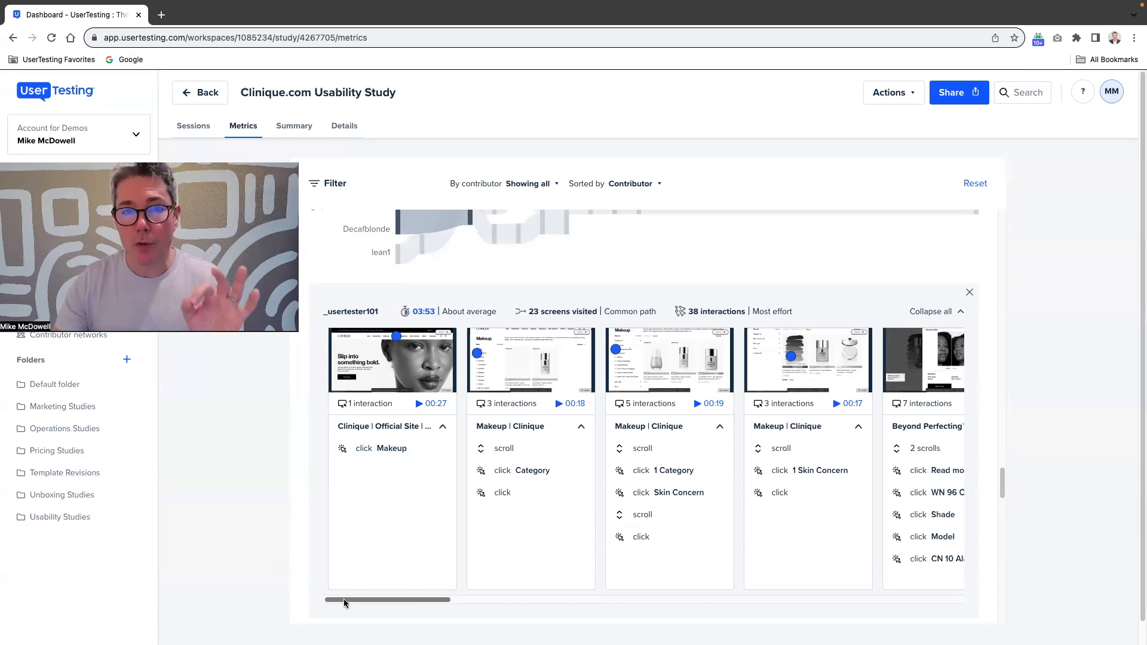
- Scroll the page back up to the nine-contributor Paths chart above _usertester101's expanded journey
drag(341, 600, 359, 600)
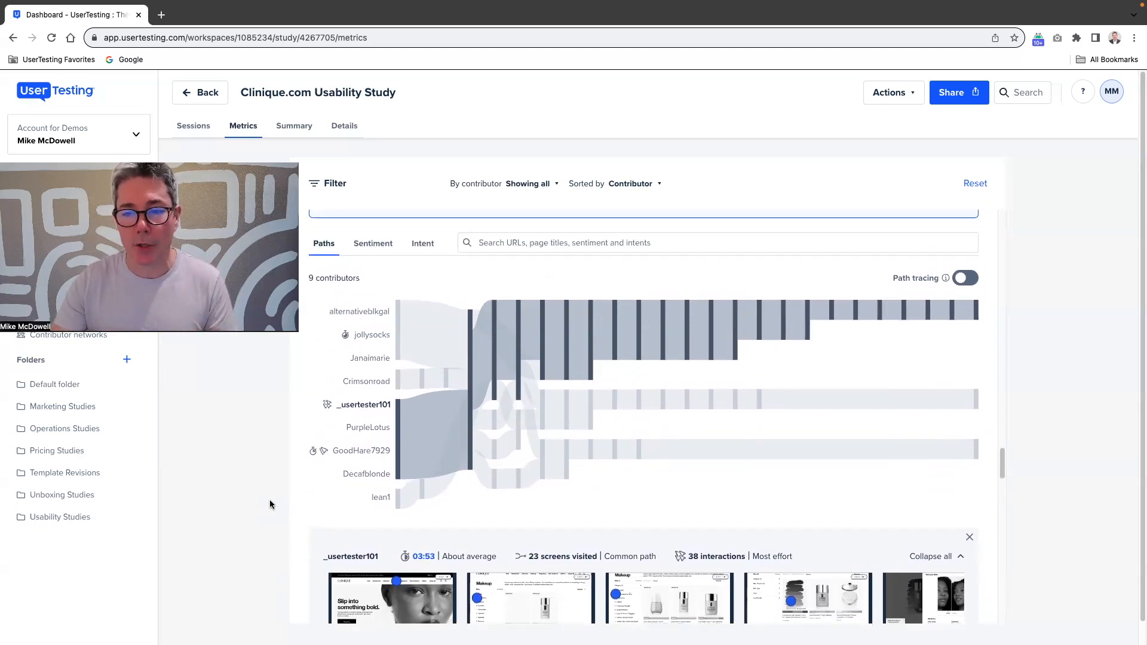
scroll(down, 3)
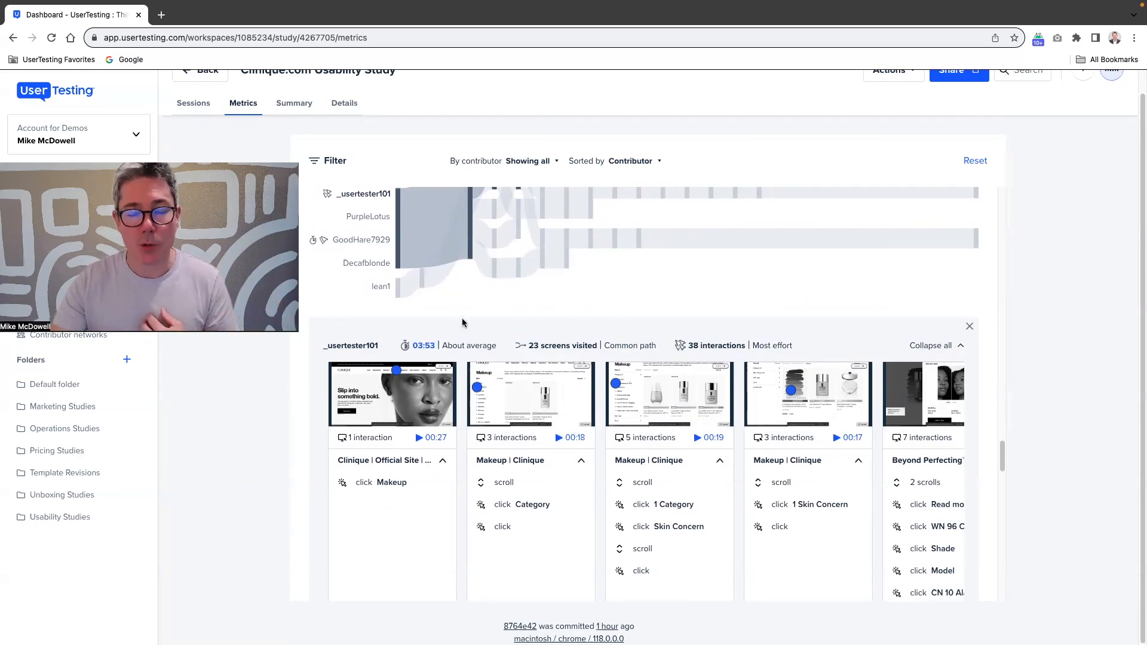
mouse_move(443, 316)
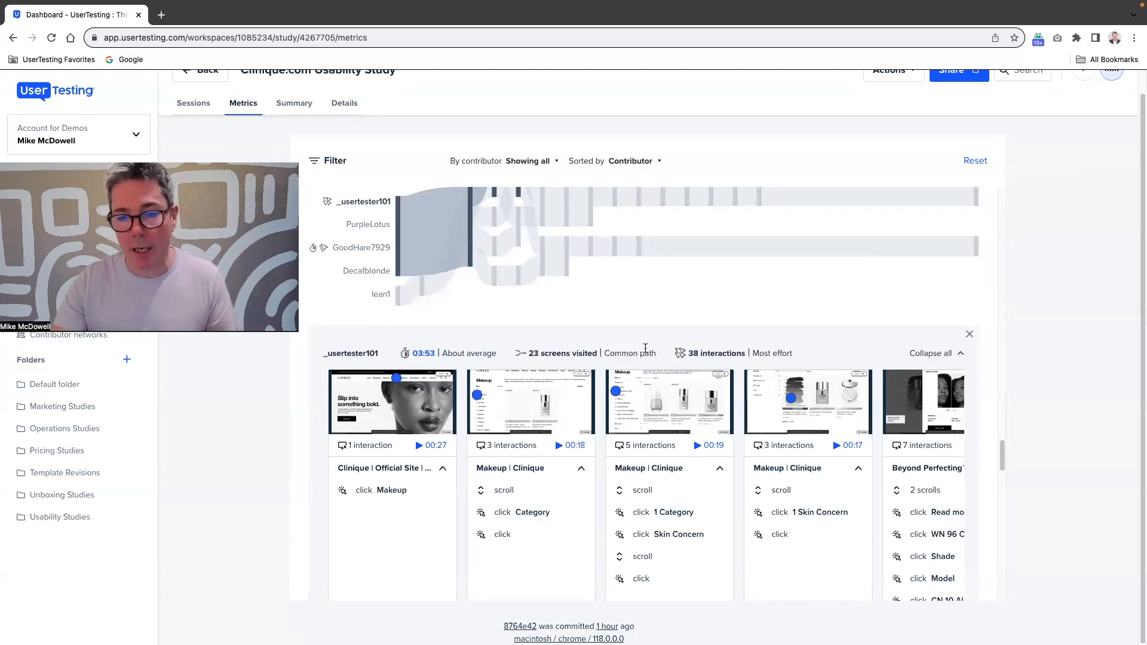
mouse_move(790, 359)
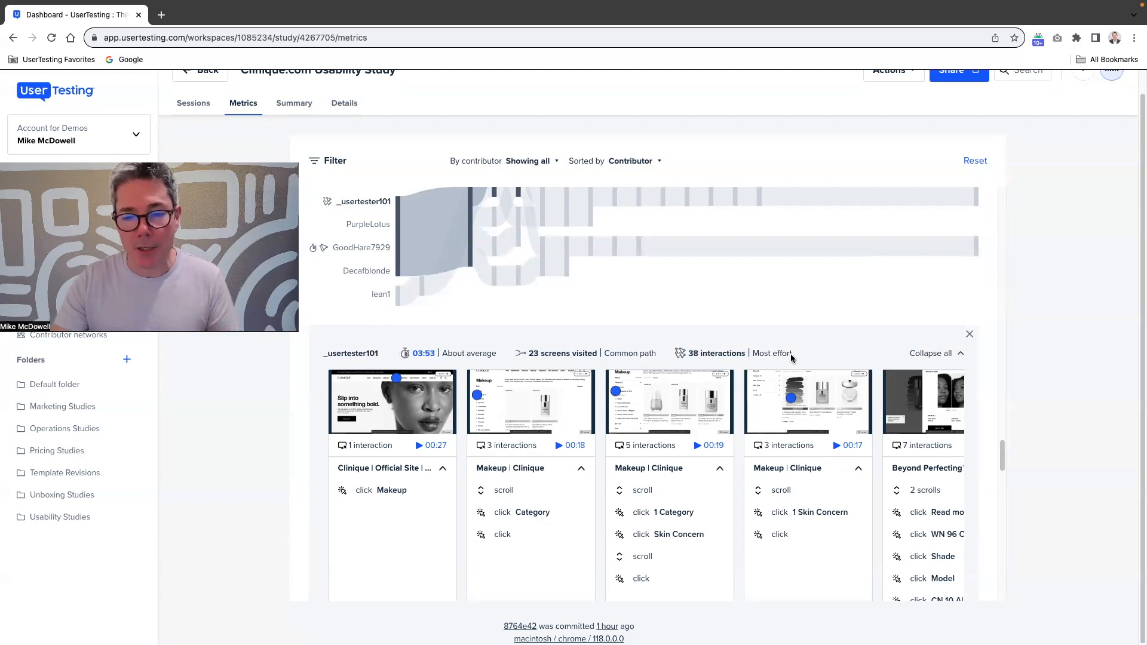